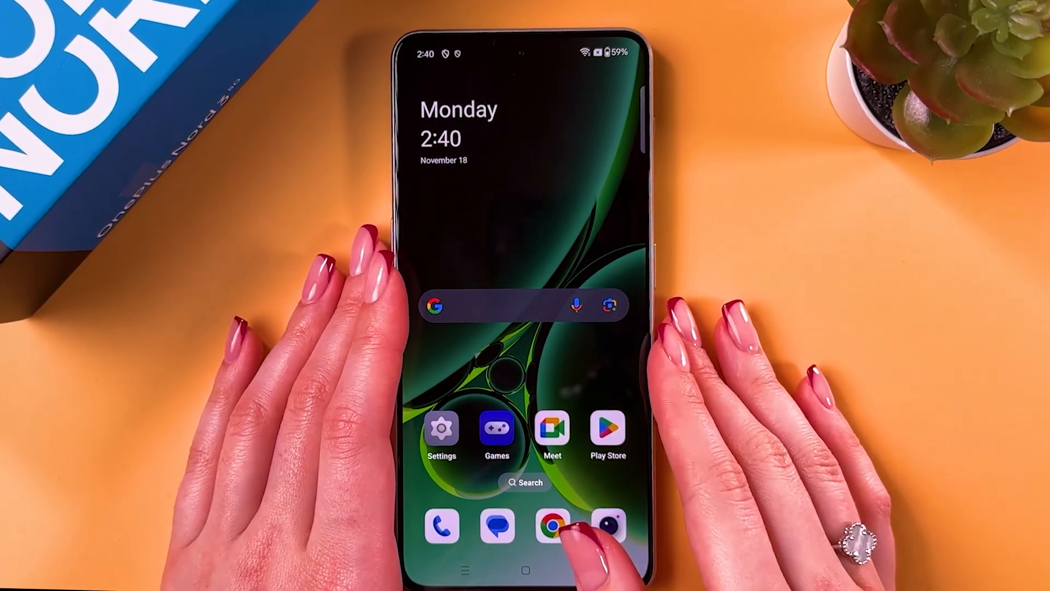
# Launch Settings from the home screen and scroll down toward About device.
pyautogui.click(440, 429)
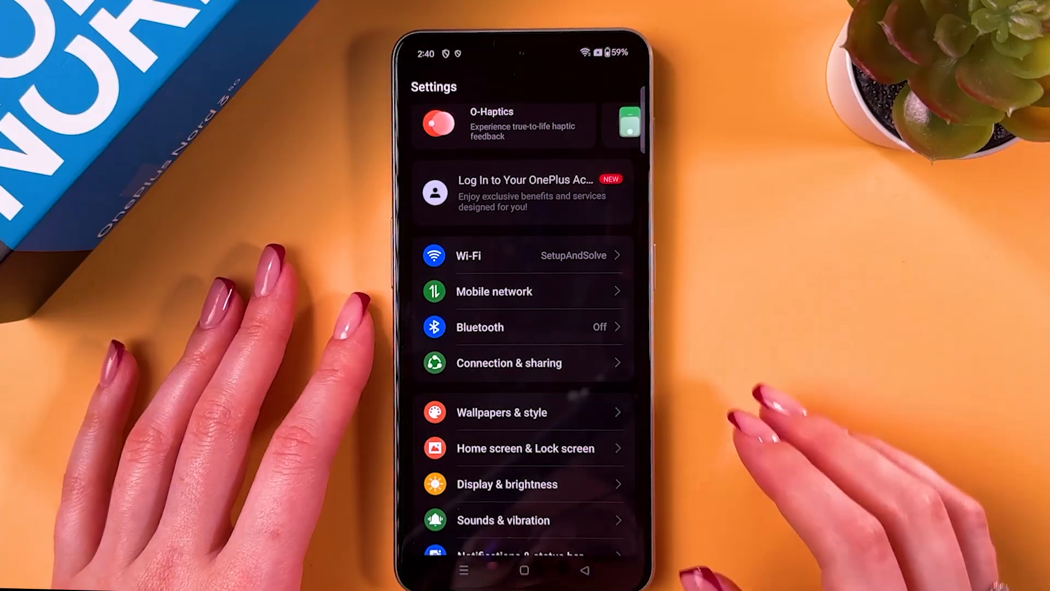
pyautogui.scroll(-3)
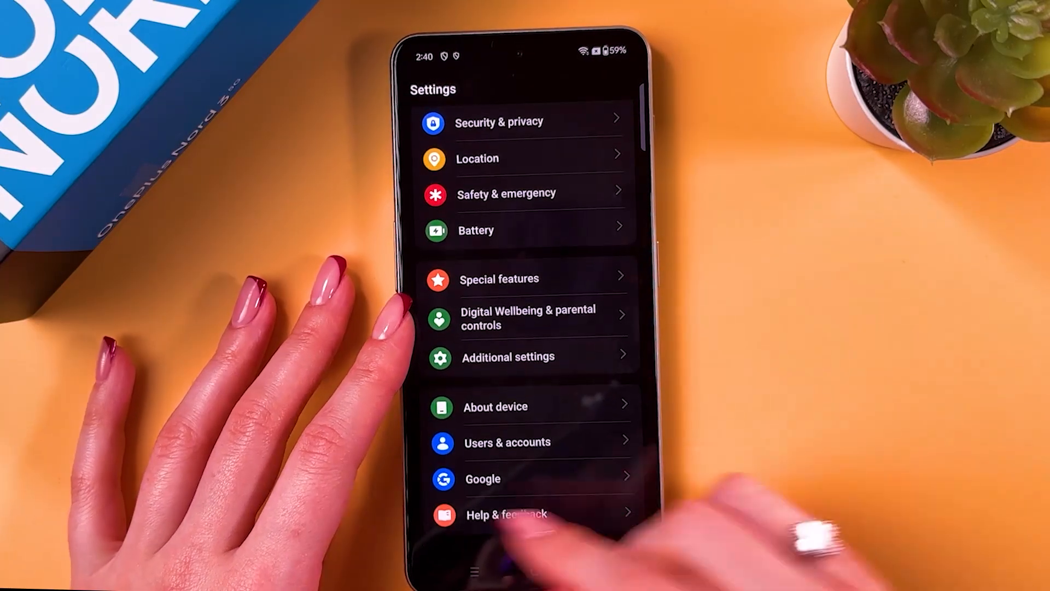
# Open About device and tap Version number until developer mode is unlocked.
pyautogui.click(495, 406)
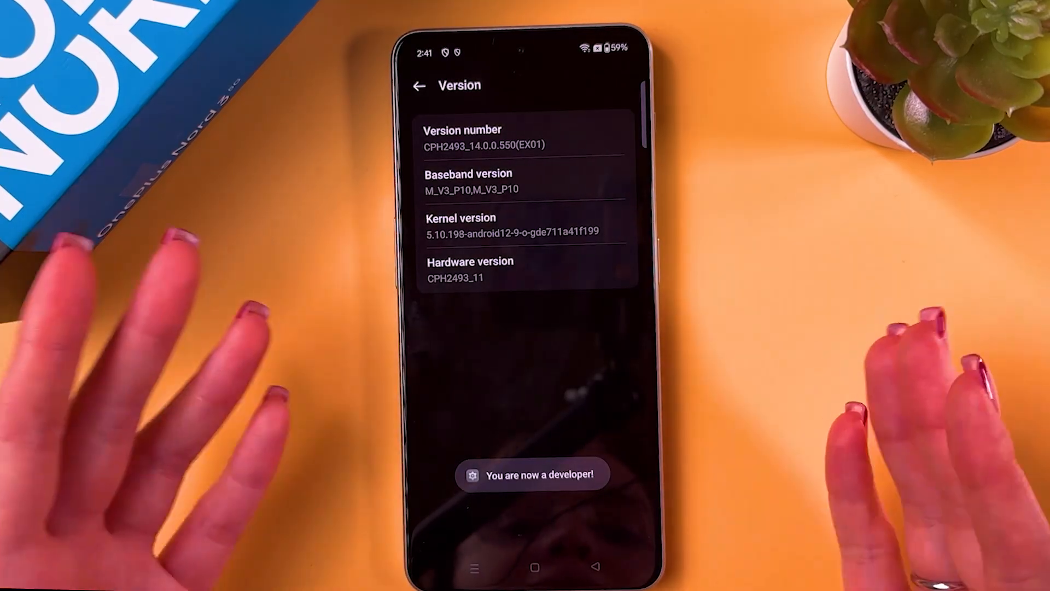
# Go back to the main Settings list, open Additional settings, and scroll to Developer Options.
pyautogui.click(420, 86)
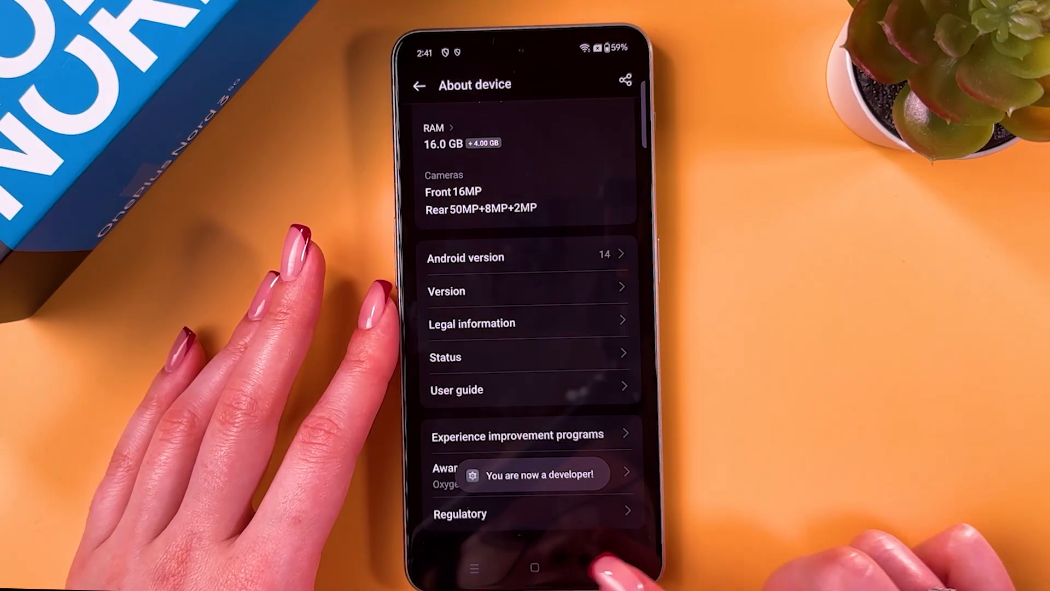
pyautogui.click(421, 85)
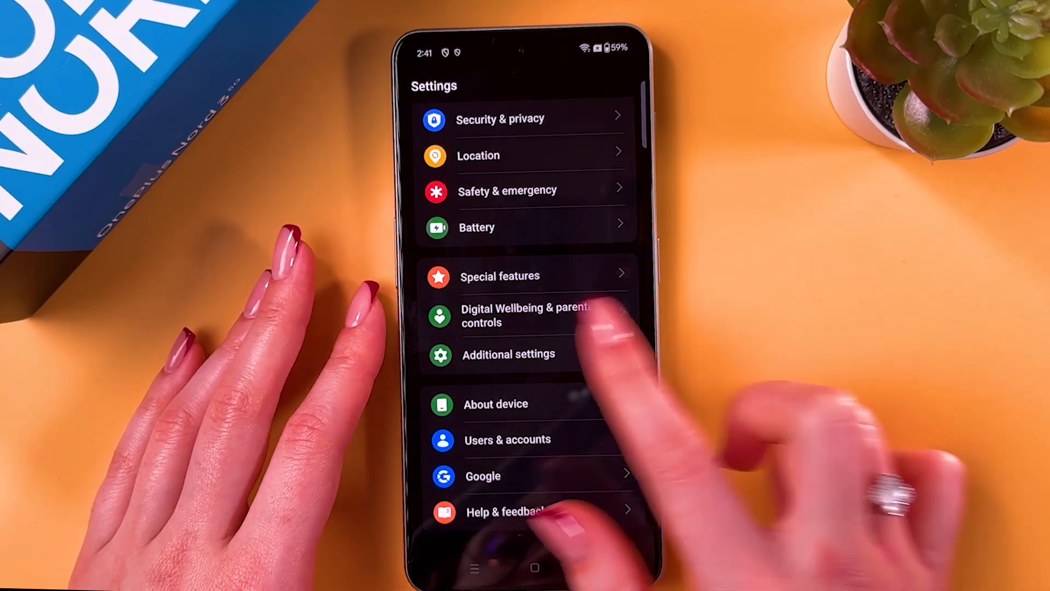
pyautogui.click(508, 354)
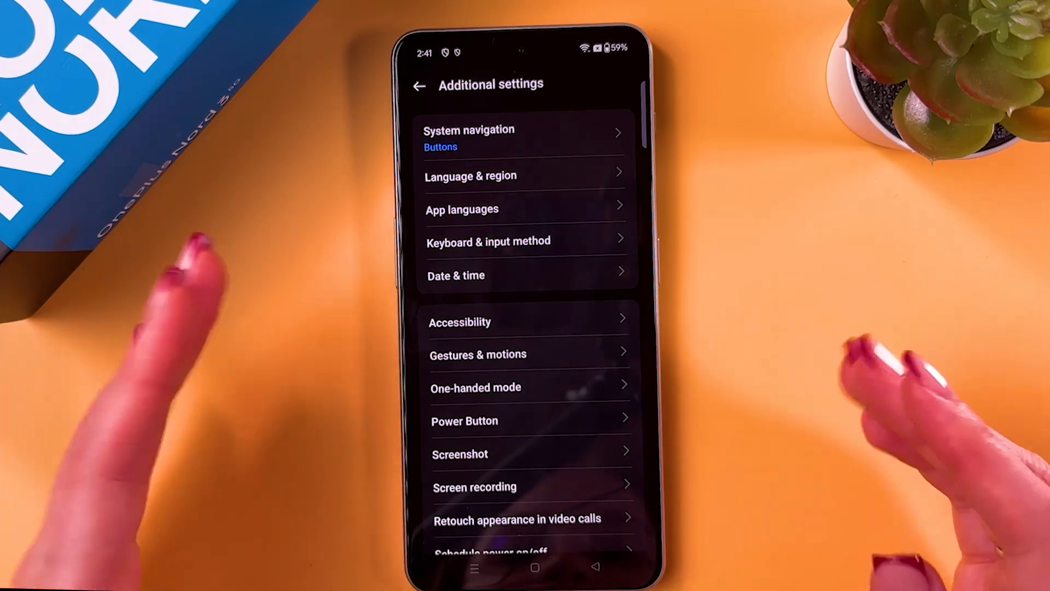
pyautogui.scroll(-3)
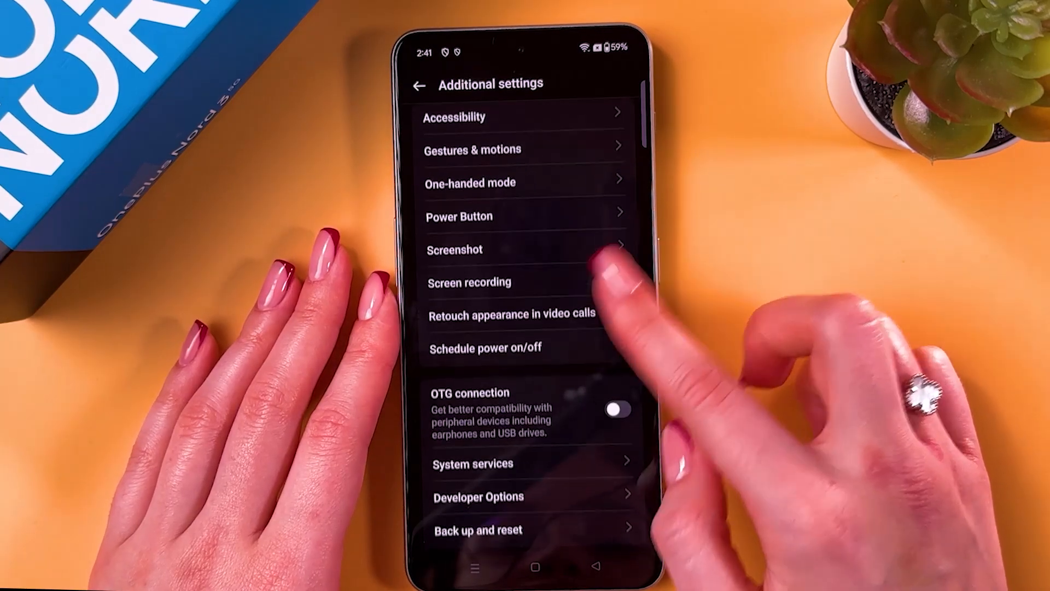
pyautogui.scroll(-3)
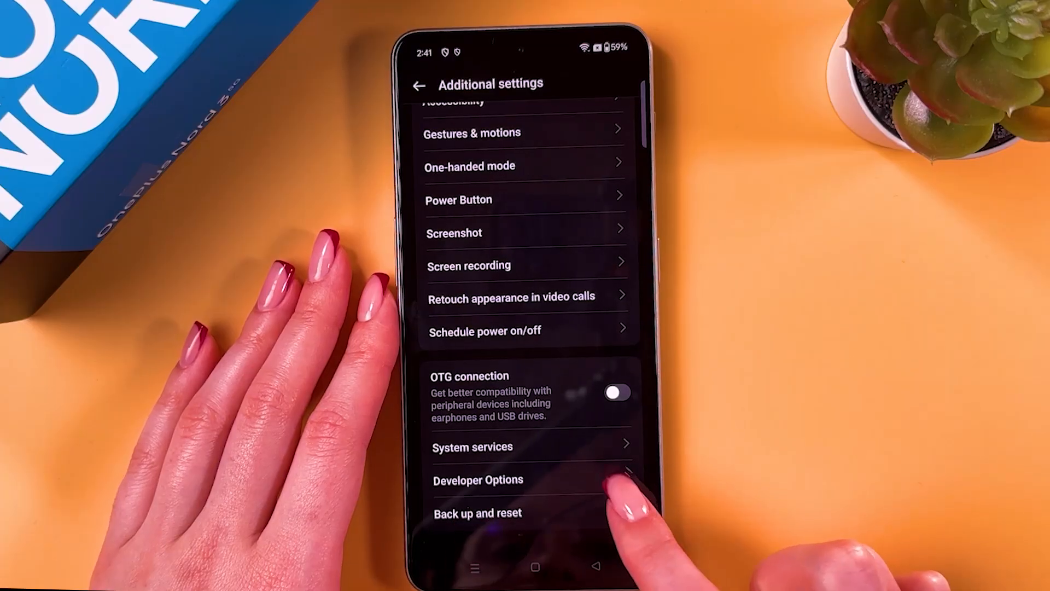
# Open Developer Options and scroll through its debugging, graphics and networking settings.
pyautogui.click(477, 479)
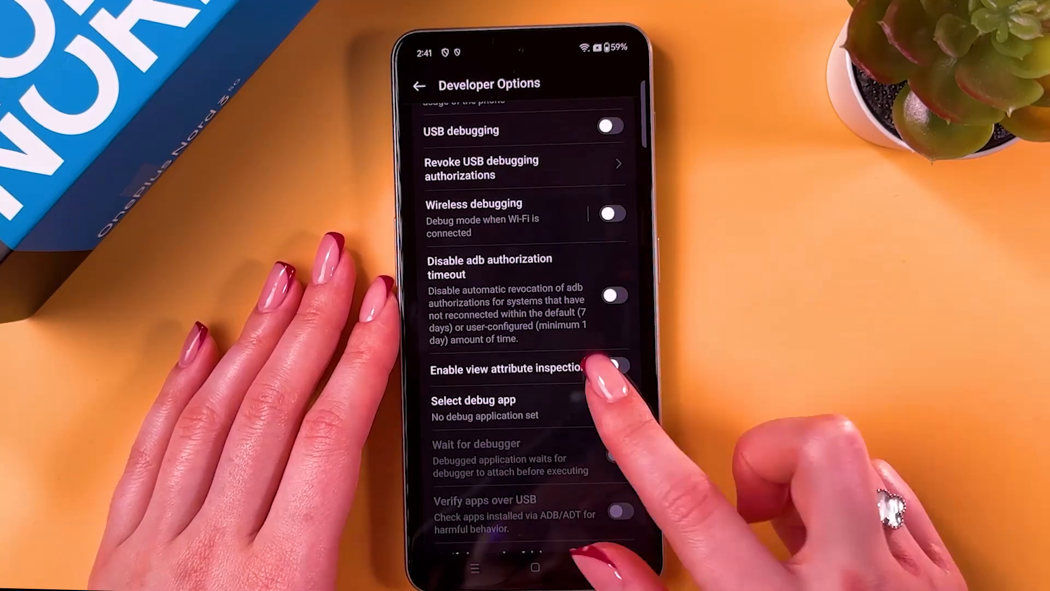
pyautogui.scroll(-3)
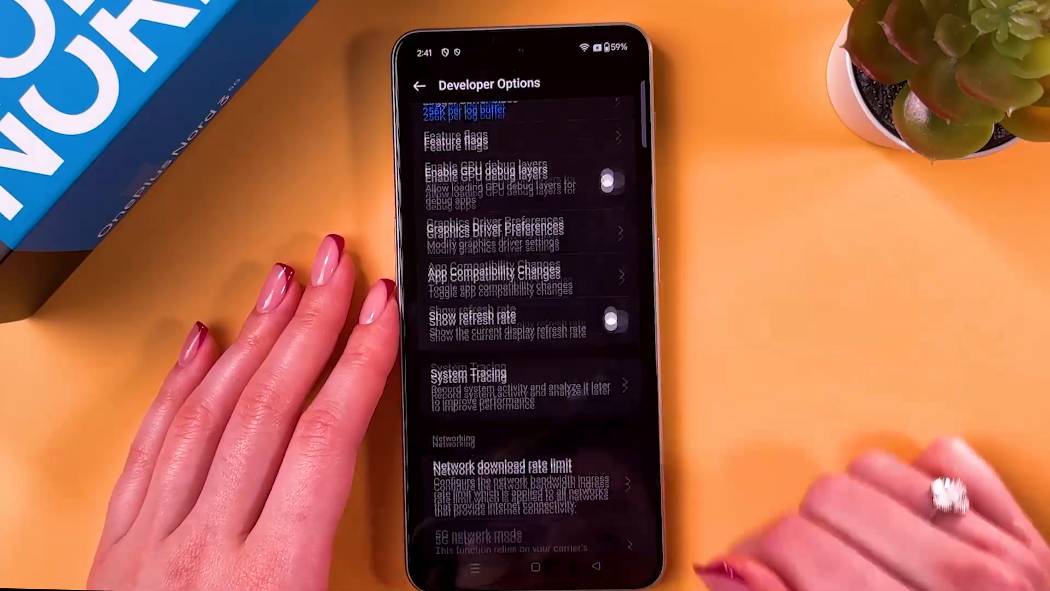
pyautogui.scroll(-3)
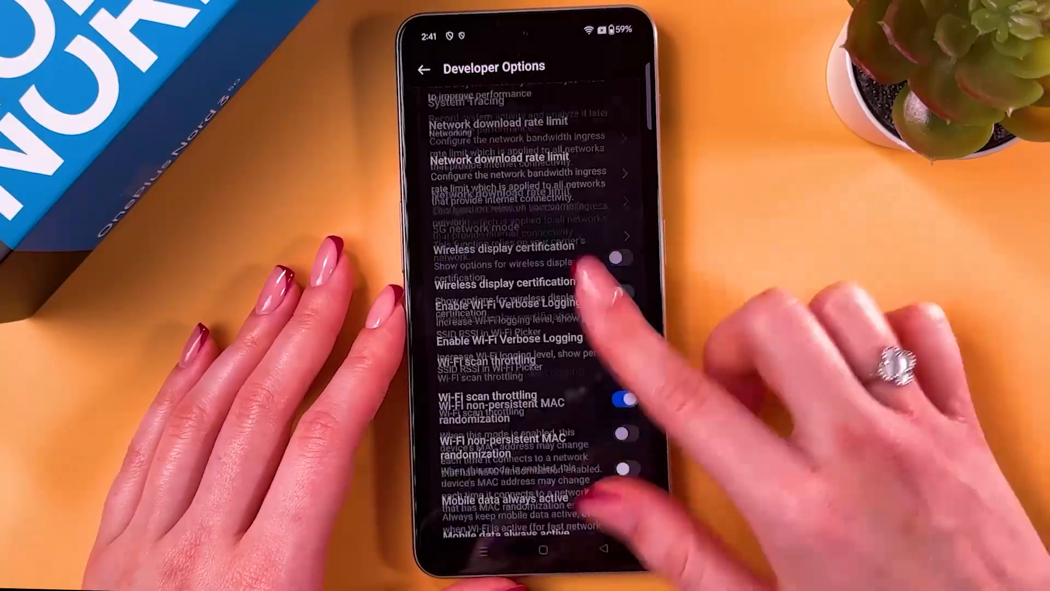
pyautogui.scroll(-3)
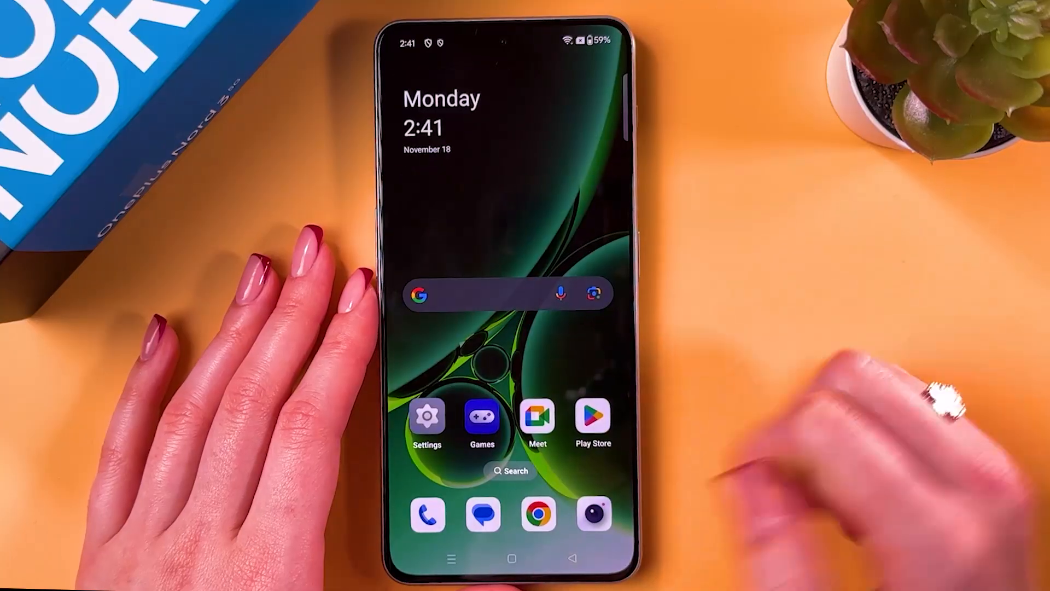
# Reopen Settings > Additional settings to confirm Developer Options is gone, then return home and swipe.
pyautogui.click(427, 419)
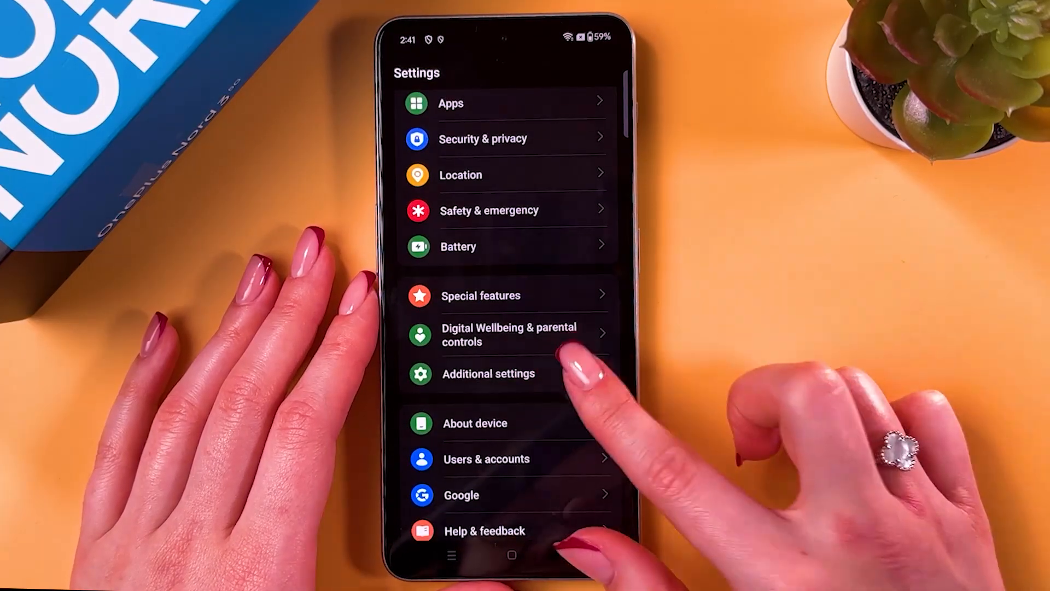
pyautogui.click(488, 373)
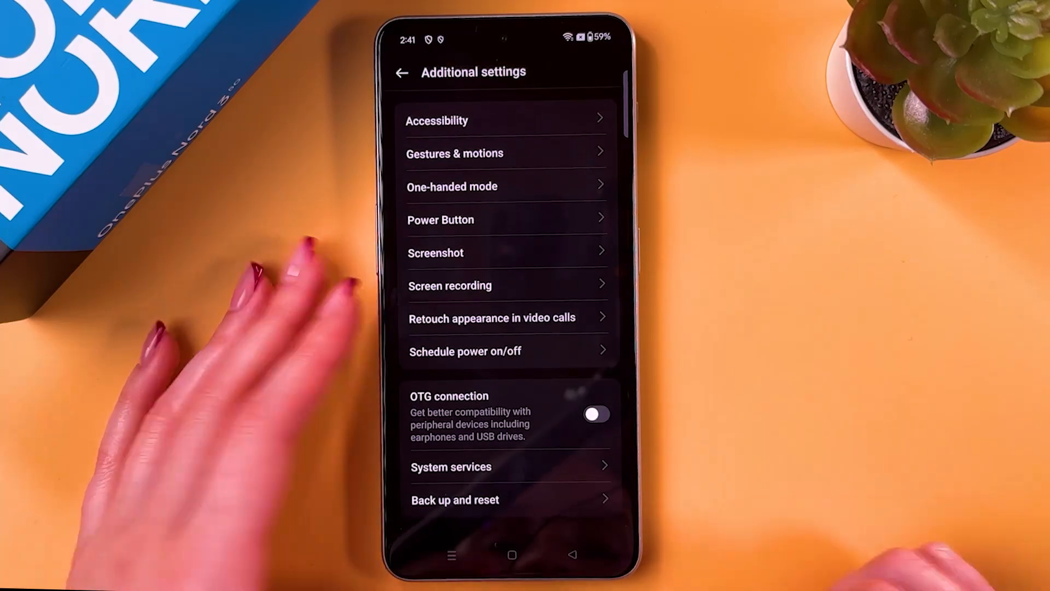
pyautogui.click(404, 71)
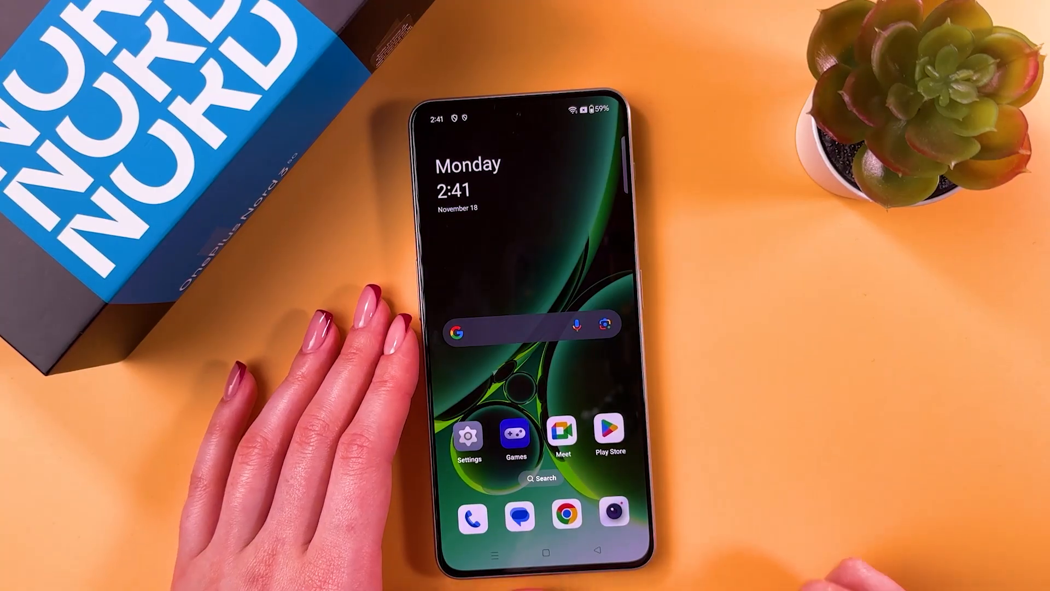
pyautogui.hscroll(-3)
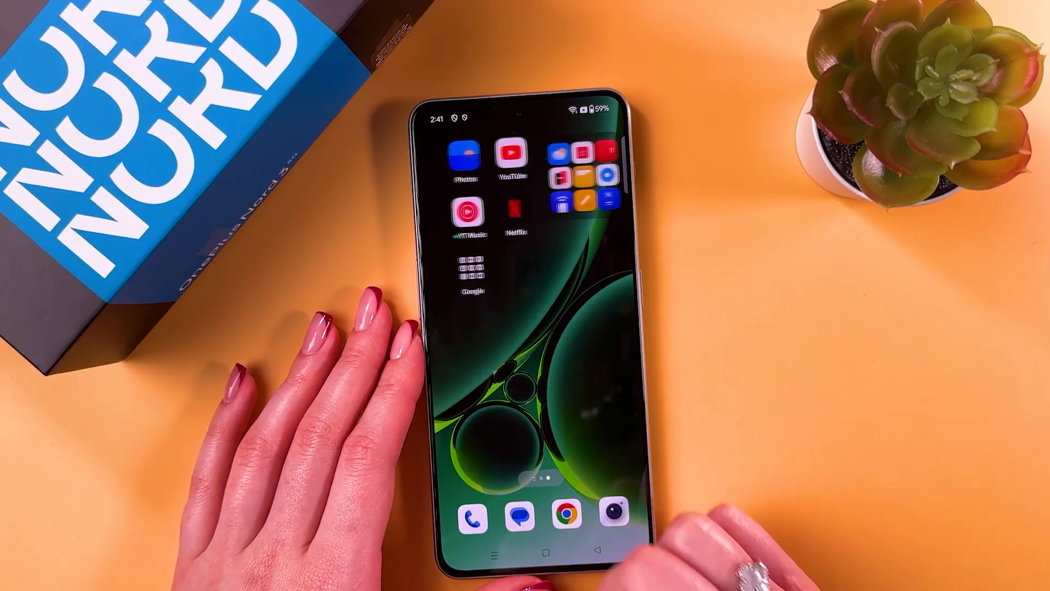